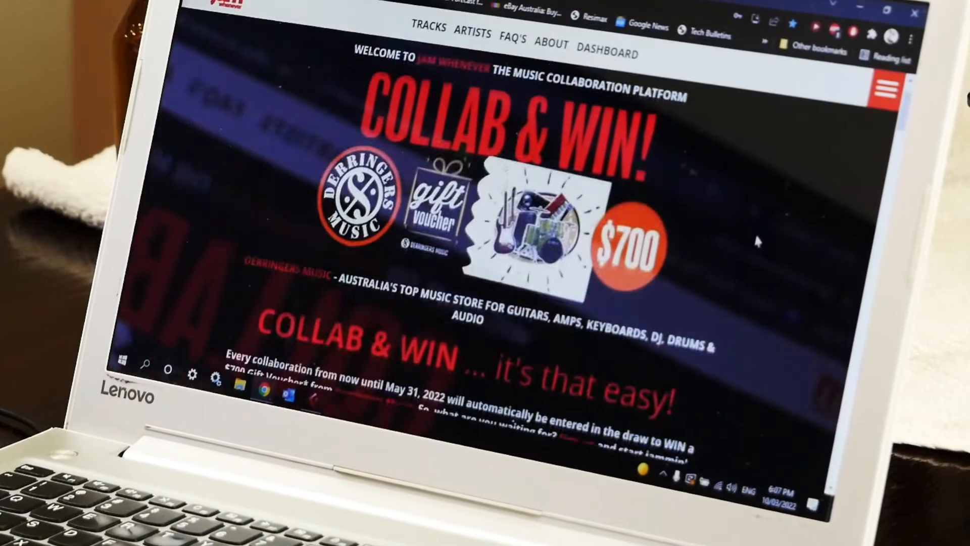
Scroll to Latest Tracks and open the Bam Bam Pizza track page
scroll("up", 3)
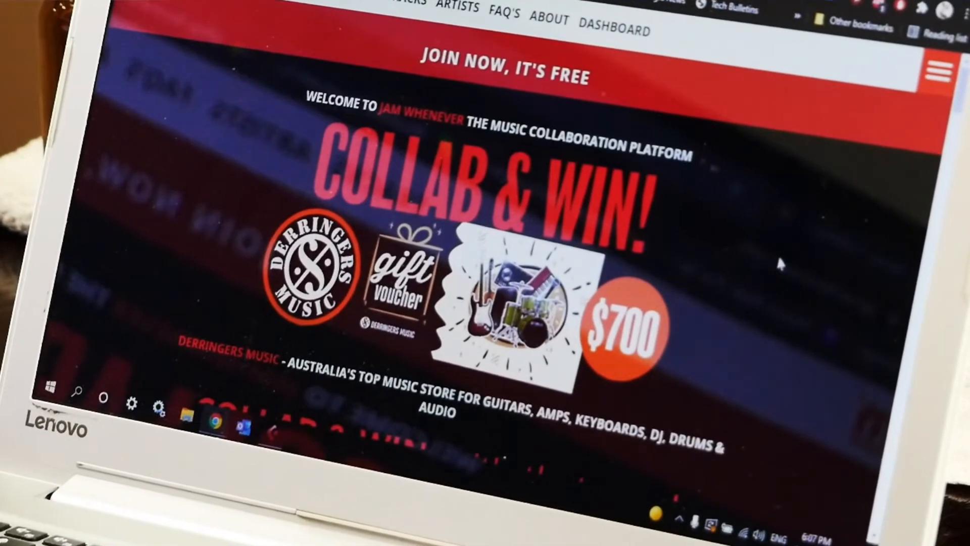
scroll("down", 3)
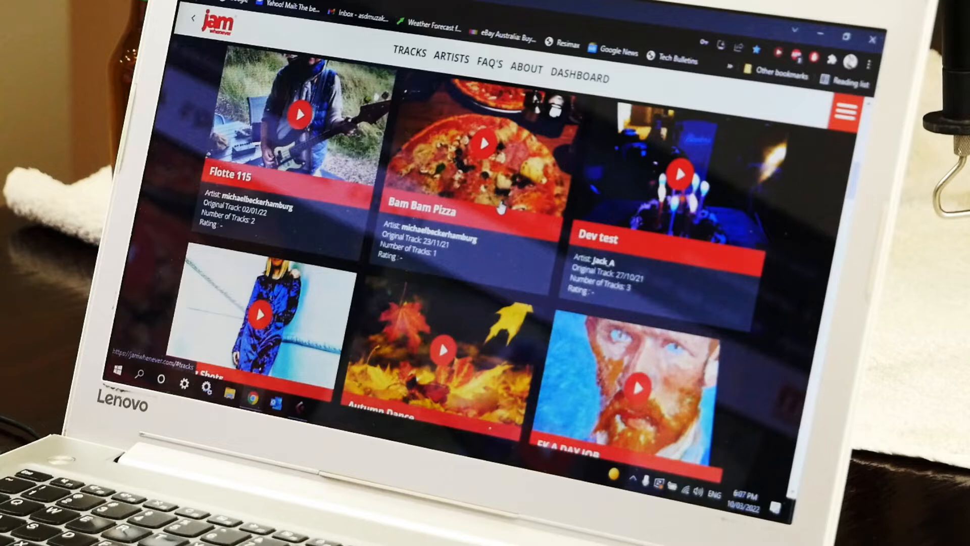
scroll("down", 3)
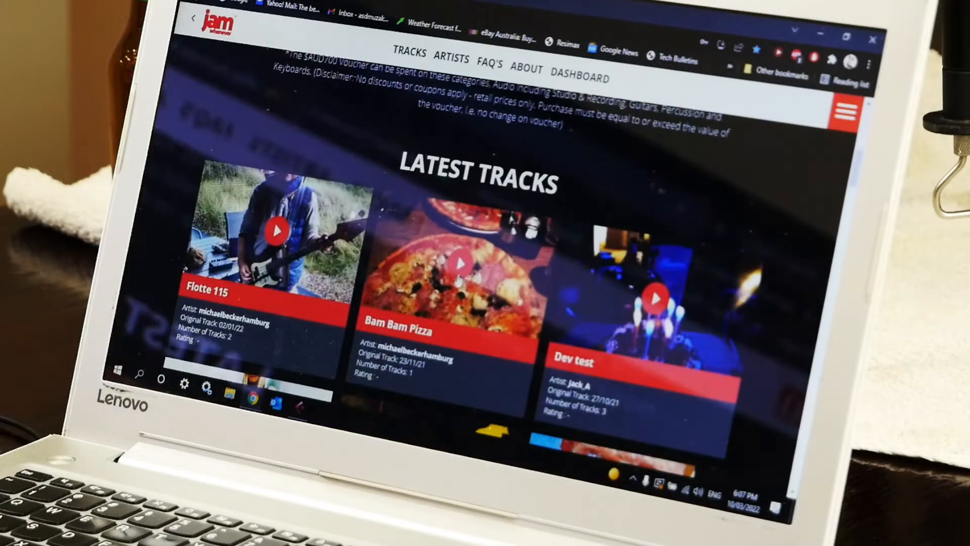
left_click(455, 262)
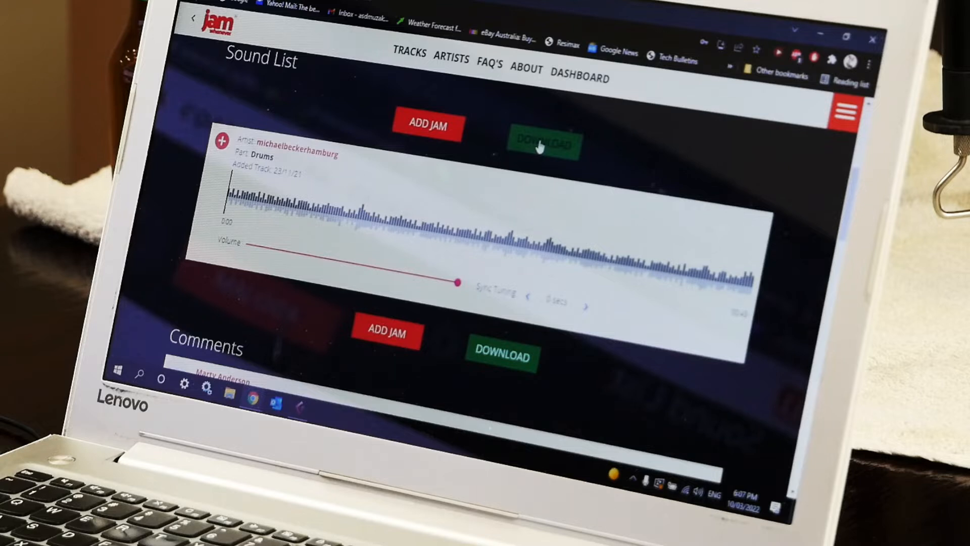
mouse_move(545, 147)
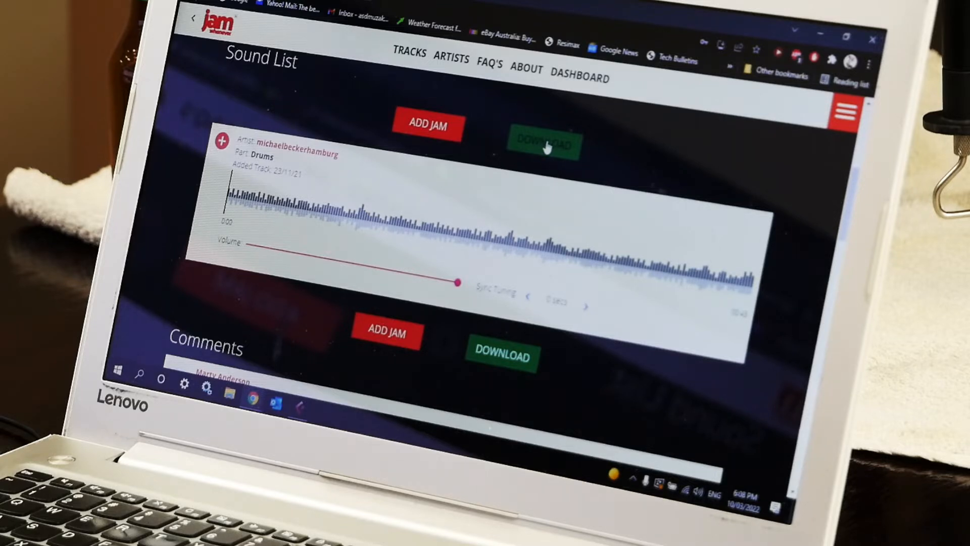
mouse_move(396, 203)
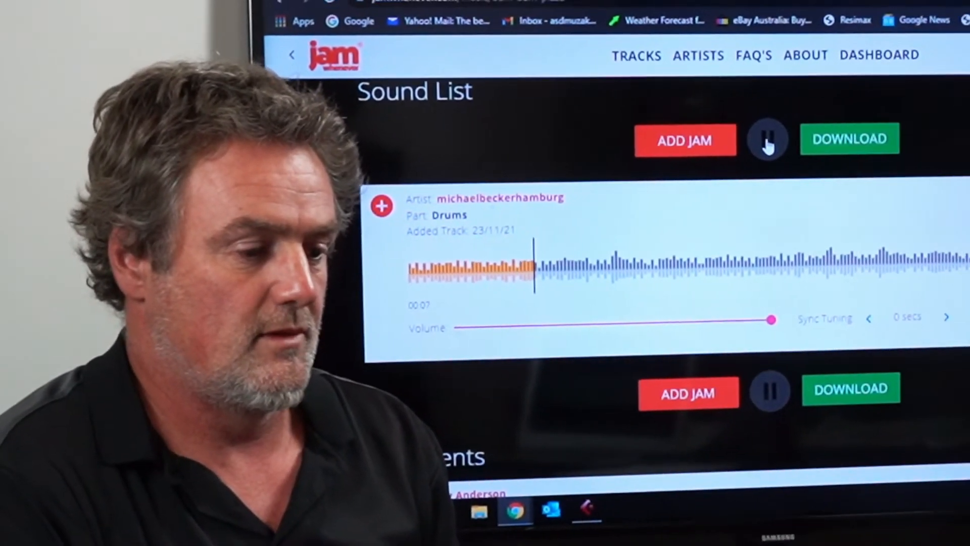
Pause the Bam Bam Pizza drum playback and download the mix
left_click(768, 140)
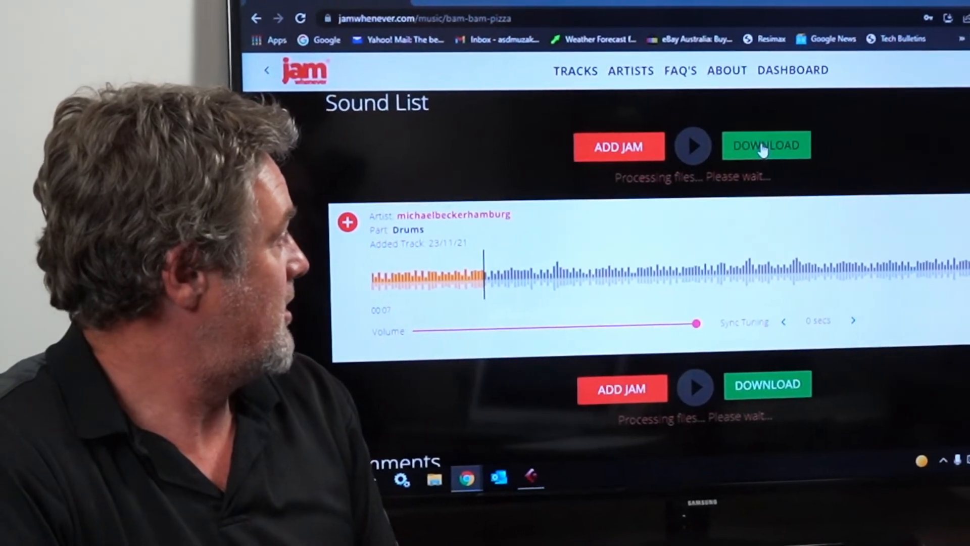
left_click(766, 145)
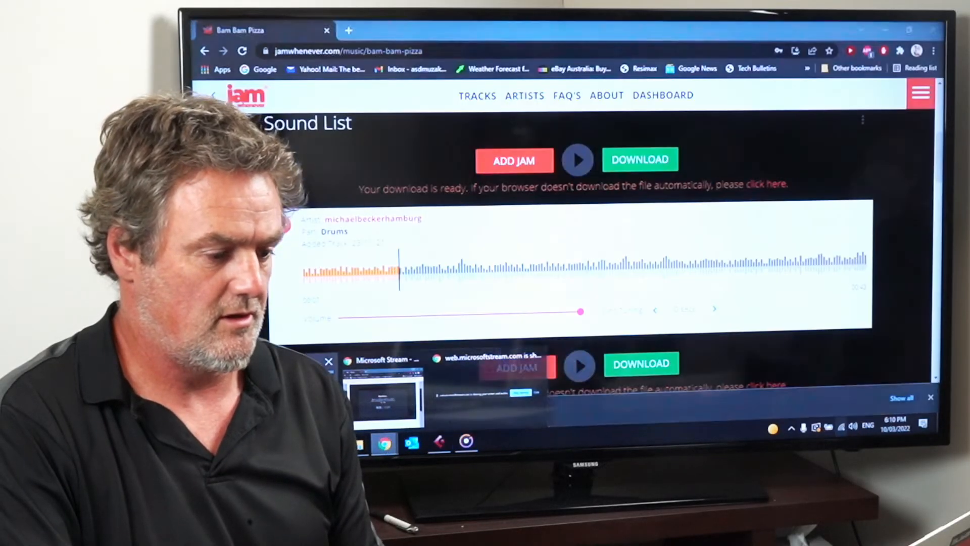
Return to the Jam Whenever home page via the navigation menu
left_click(920, 94)
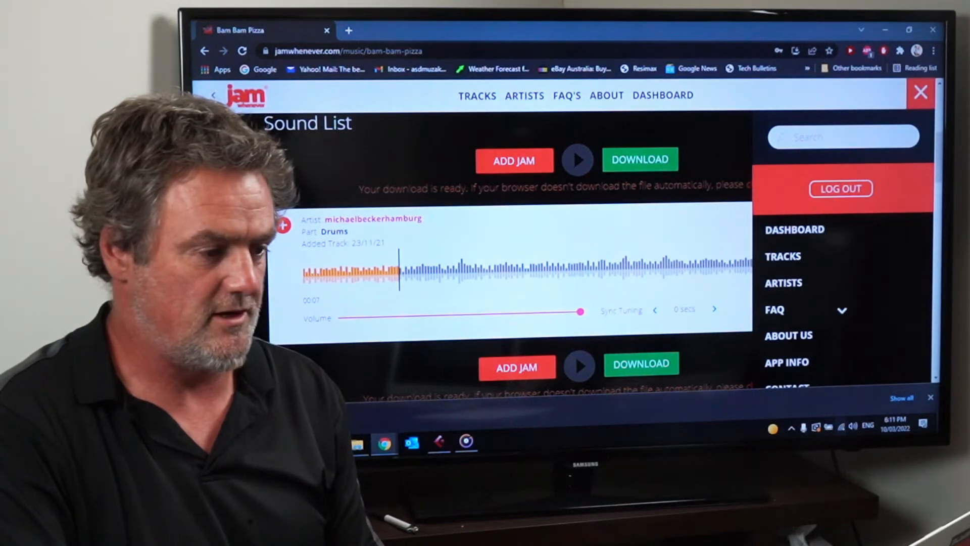
left_click(920, 92)
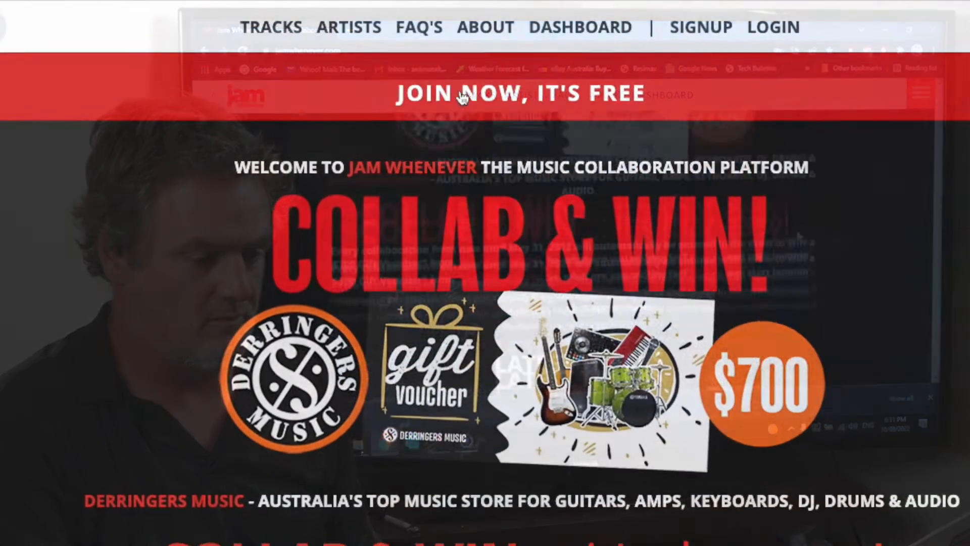
left_click(522, 94)
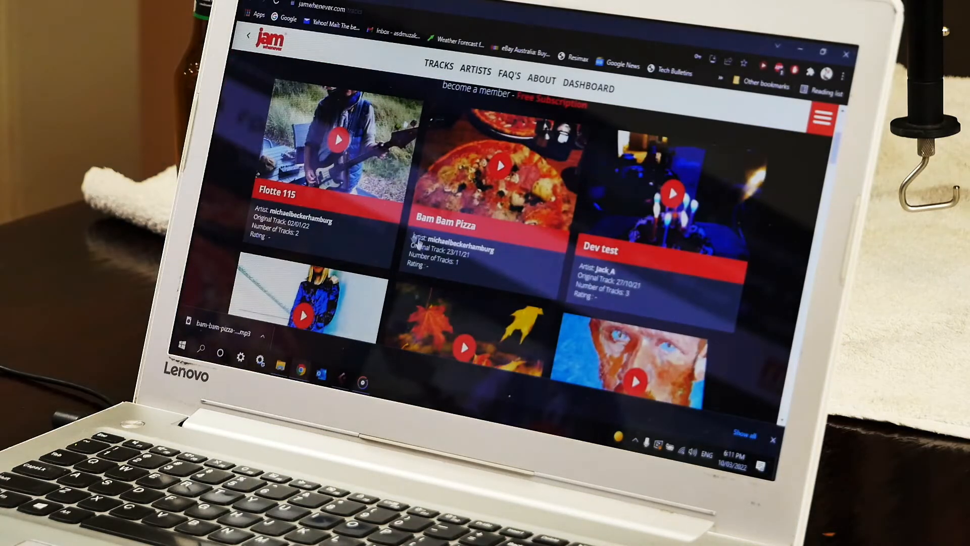
Open Bam Bam Pizza and start adding a new jam part
left_click(495, 166)
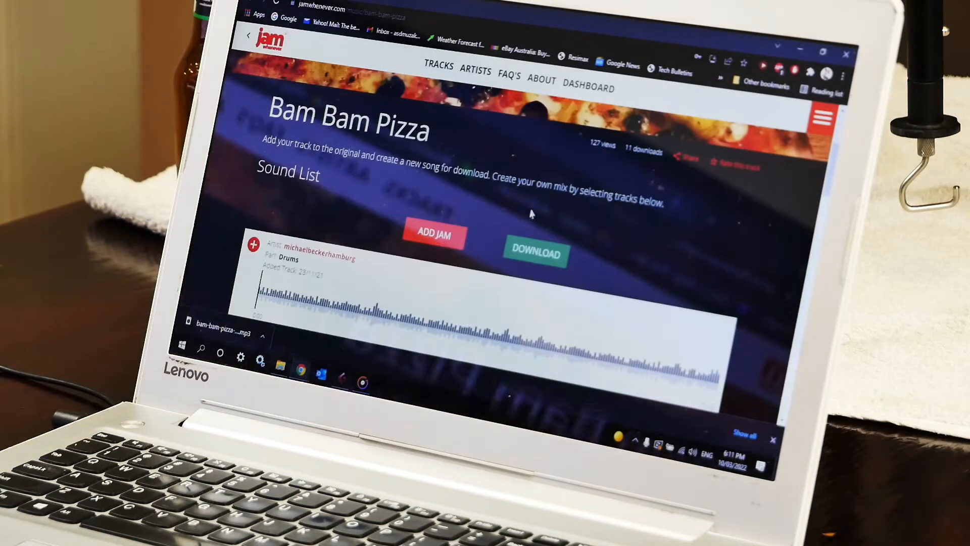
scroll("down", 3)
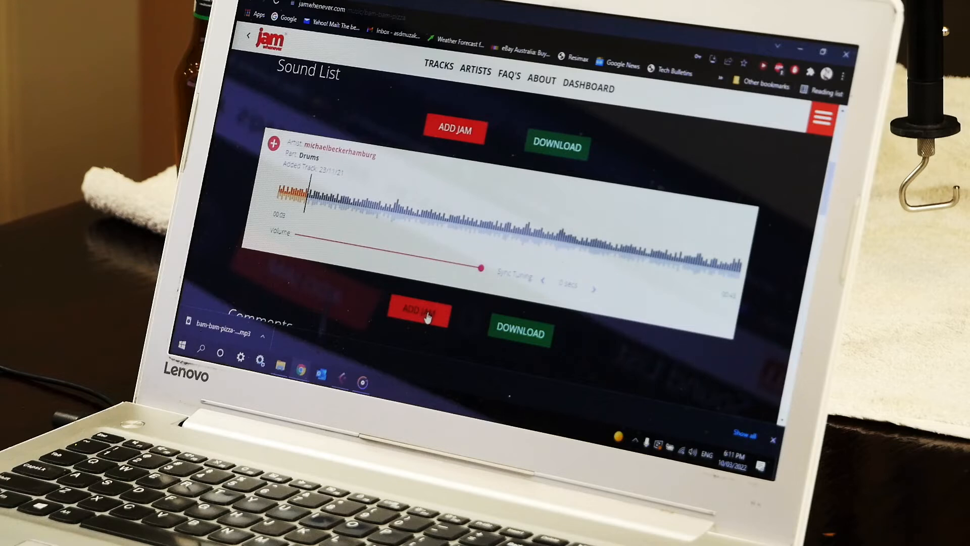
left_click(421, 311)
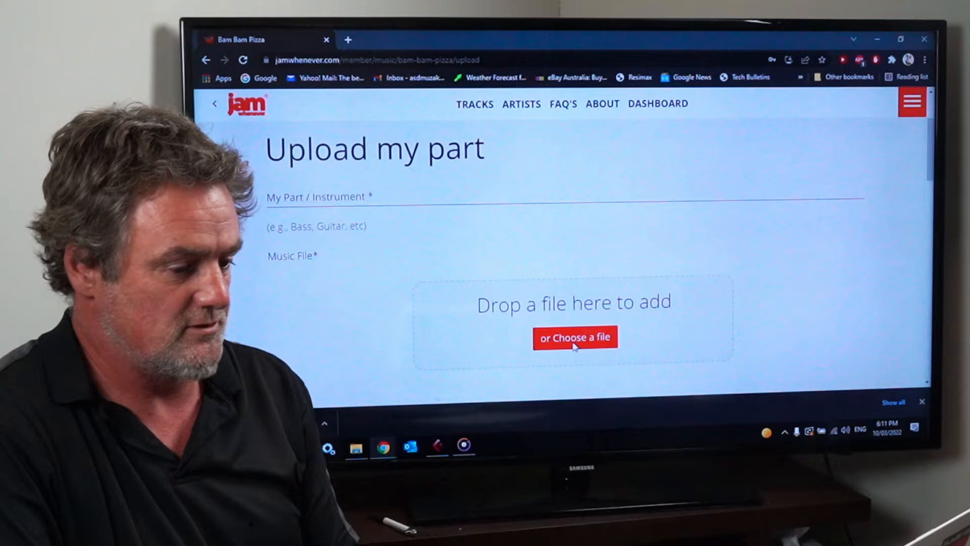
Upload Audio 04_04.wav, name the part 'bass', and save it
left_click(574, 337)
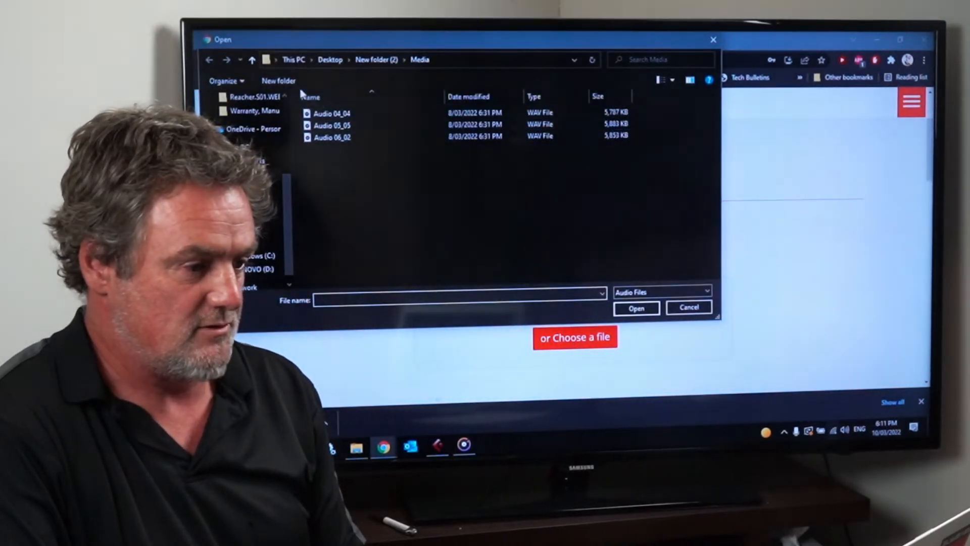
left_click(331, 113)
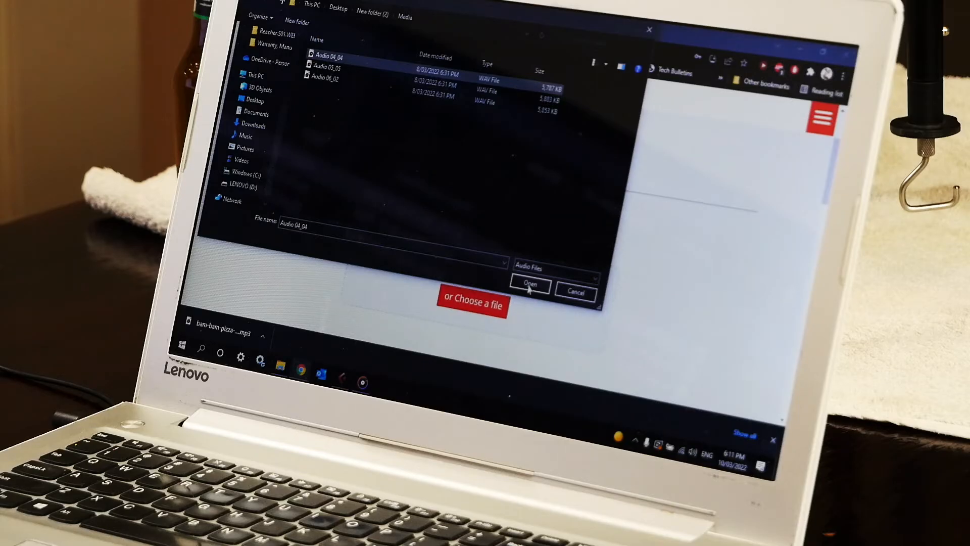
left_click(529, 287)
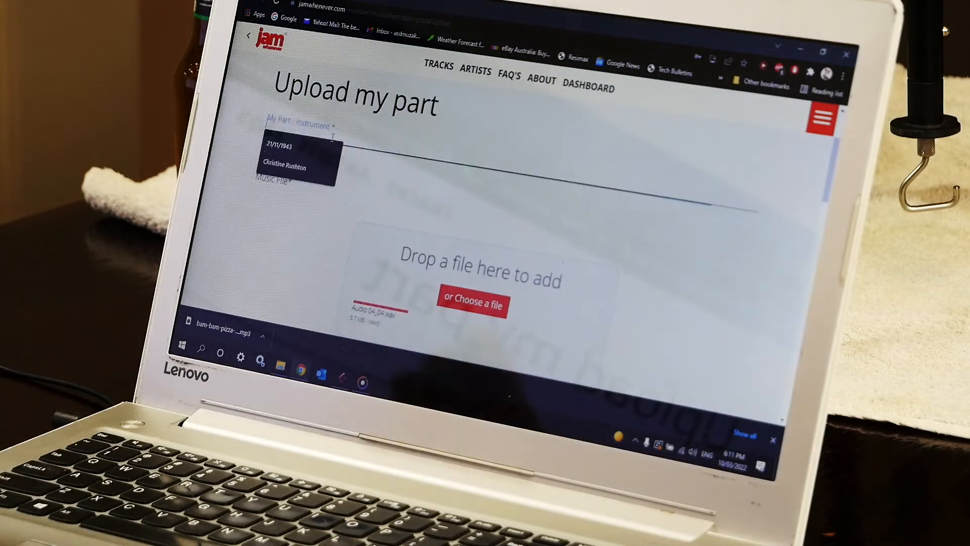
type("bass")
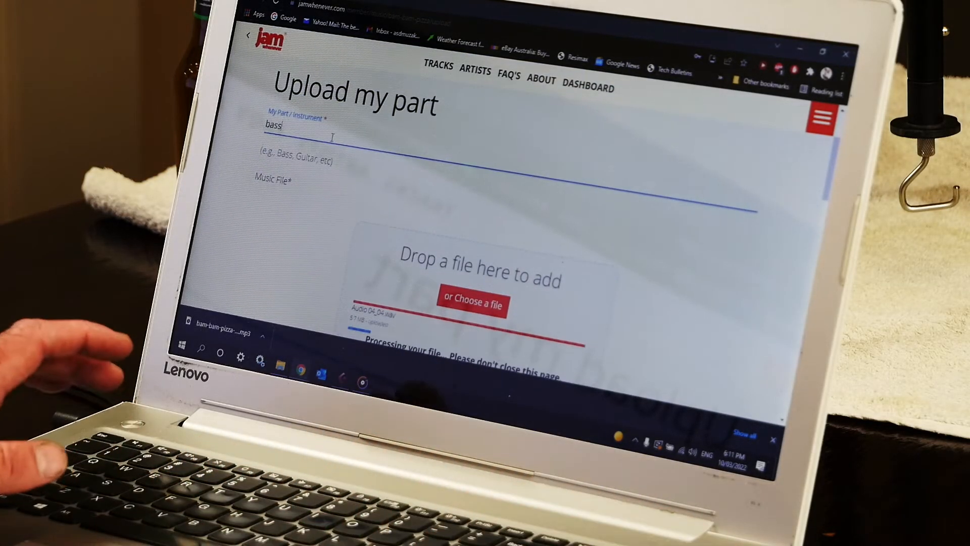
scroll("down", 3)
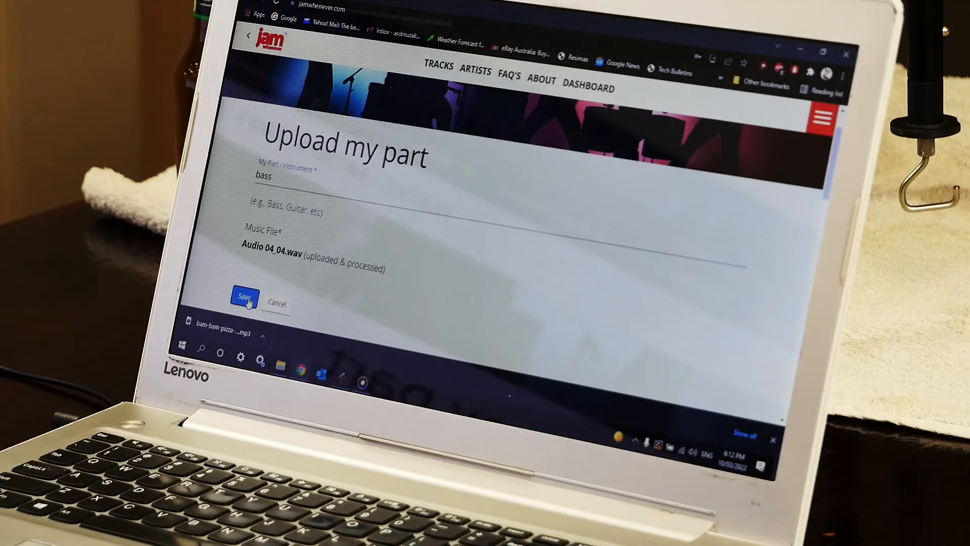
left_click(245, 296)
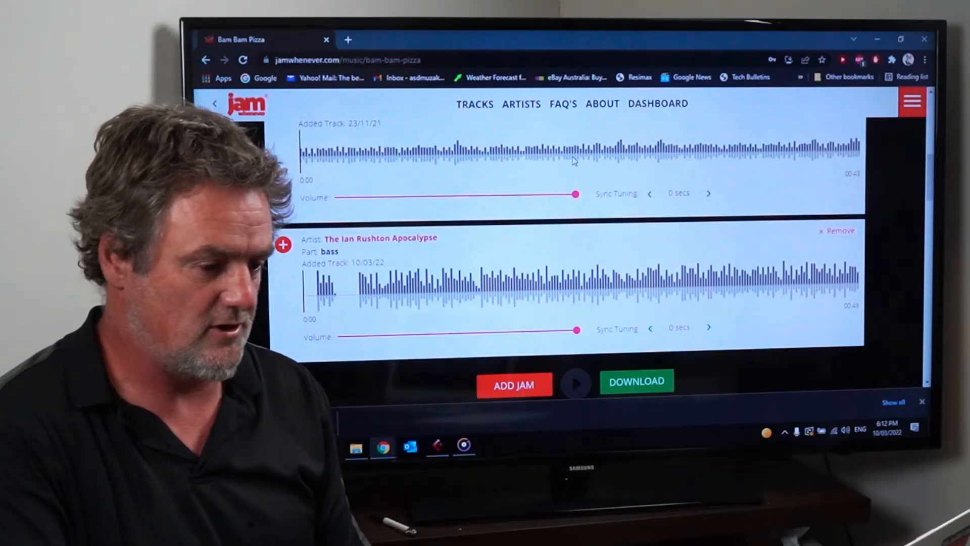
Nudge the bass part's Sync Tuning earlier toward −0.7 seconds
left_click(708, 328)
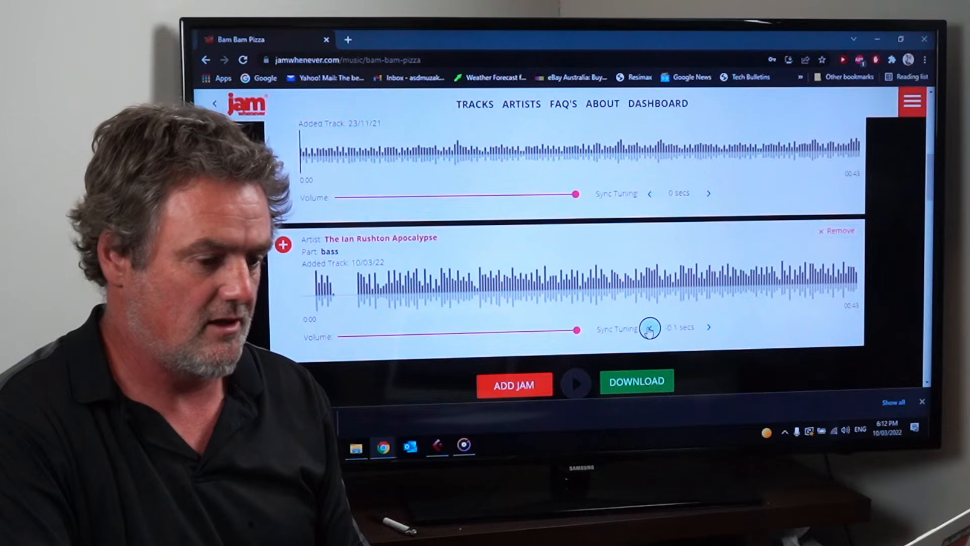
left_click(708, 326)
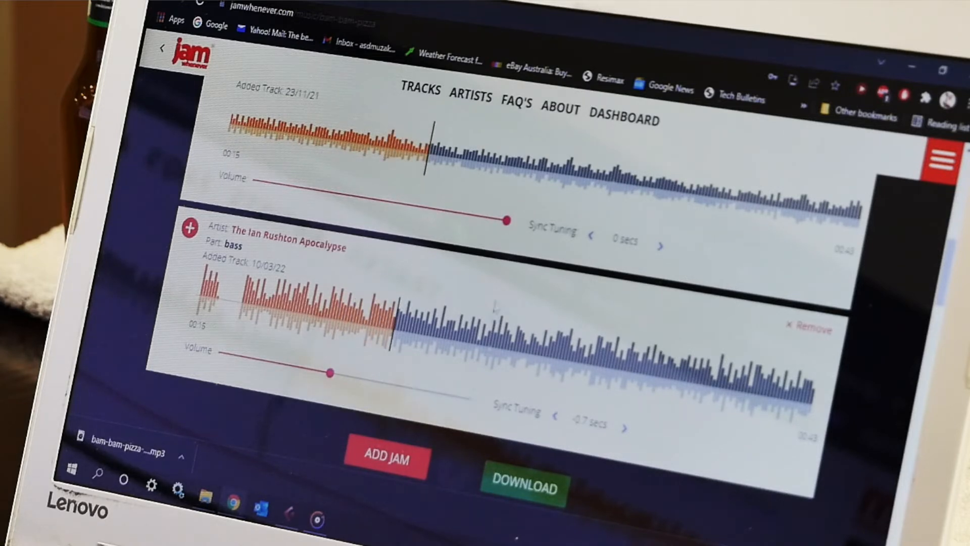
mouse_move(507, 241)
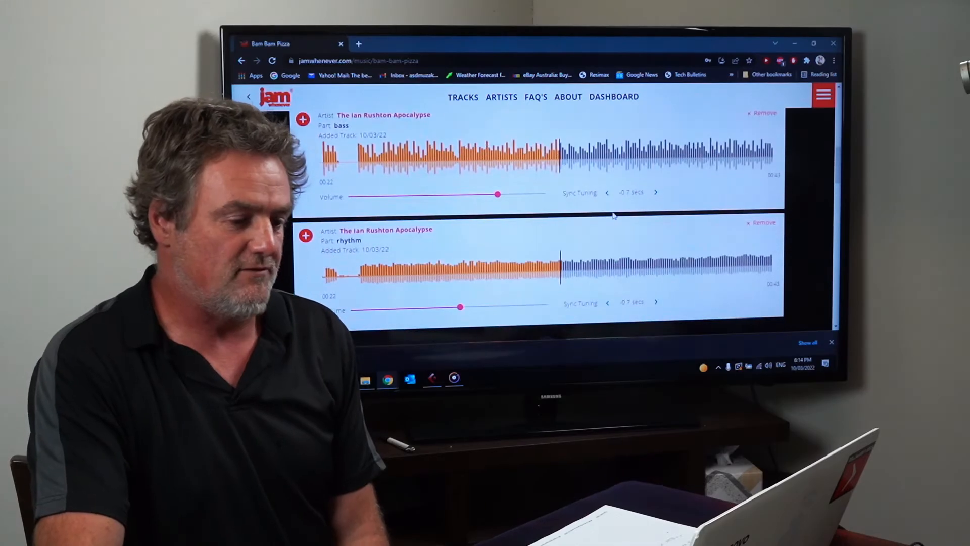
Download the combined drums, bass and rhythm mix as a second mp3
scroll("down", 3)
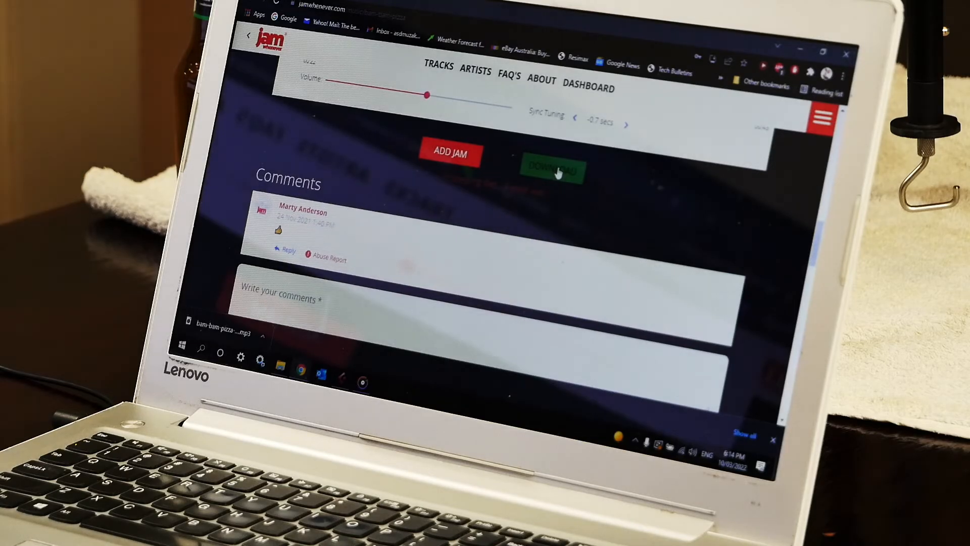
left_click(552, 172)
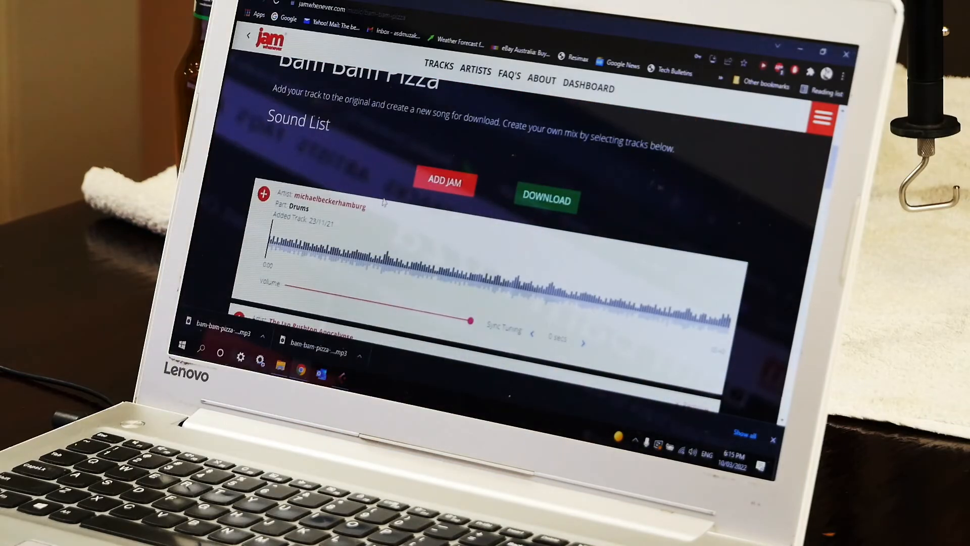
Shift the rhythm part's Sync Tuning earlier to −0.3 seconds
scroll("down", 3)
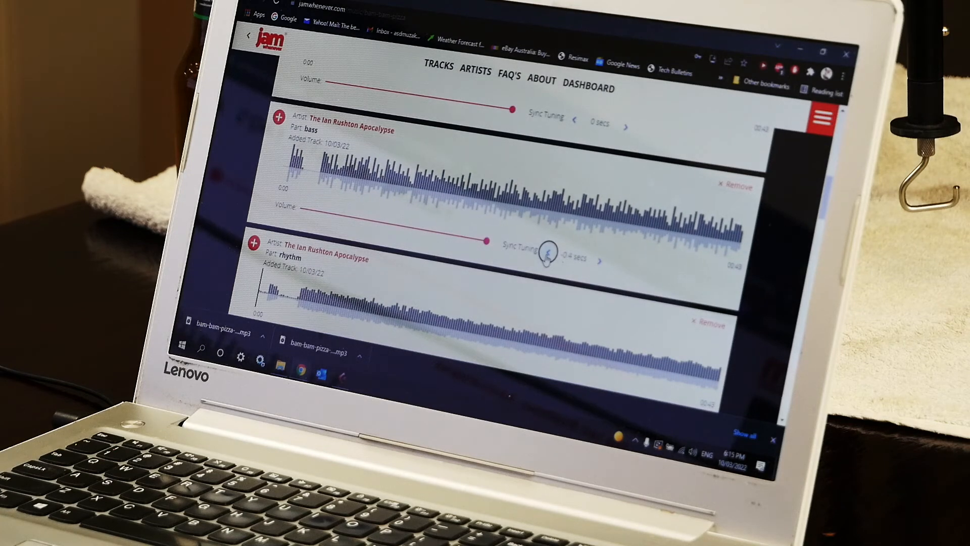
scroll("down", 3)
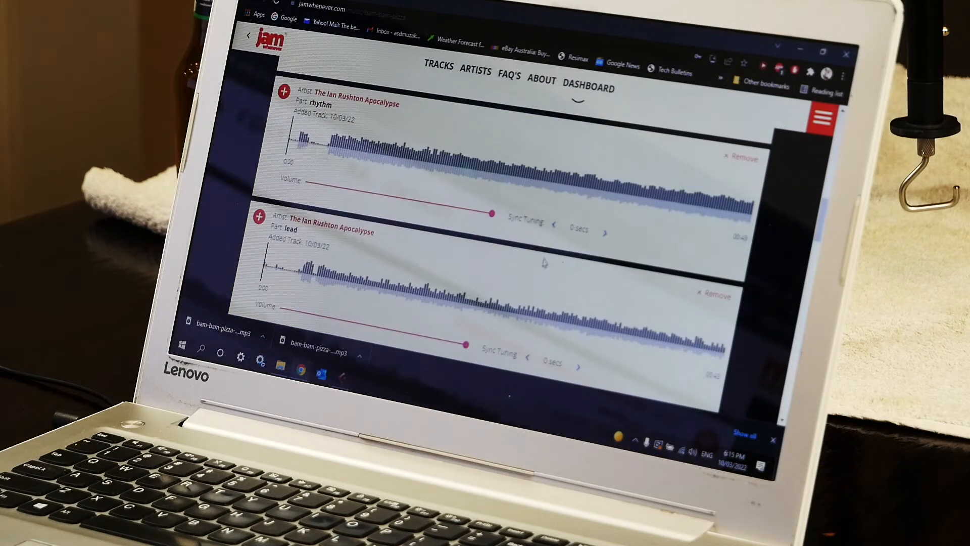
left_click(552, 228)
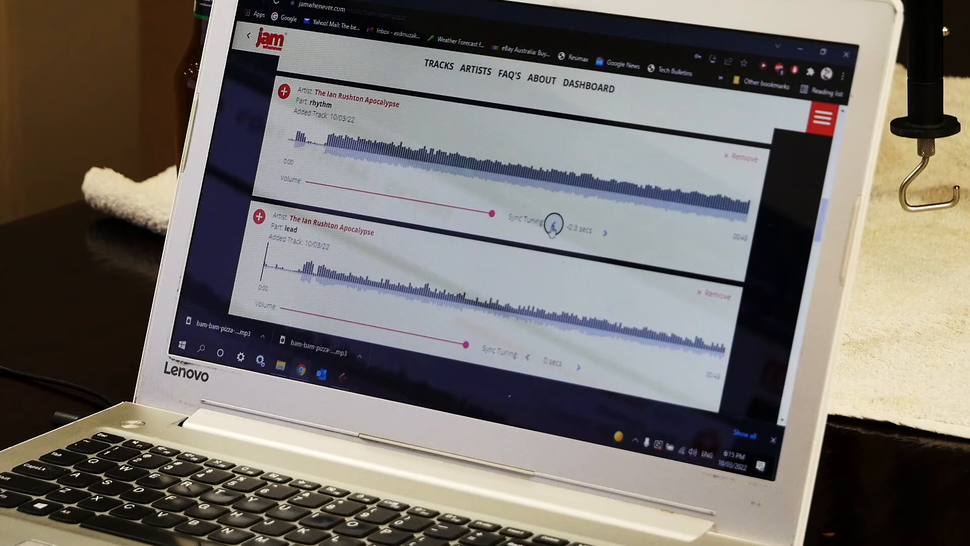